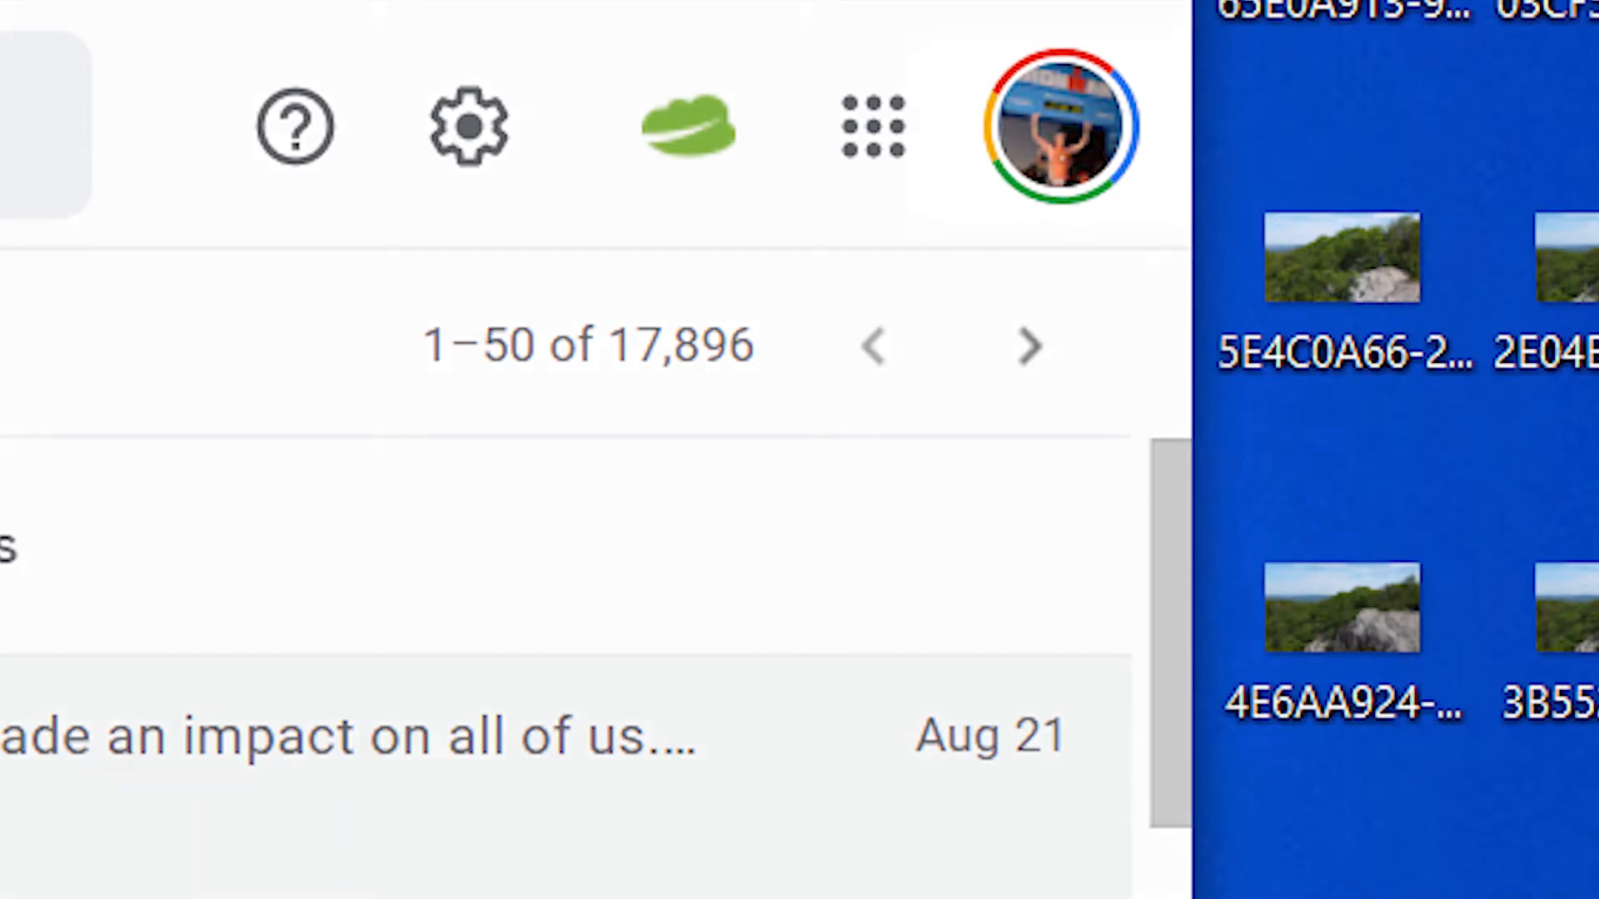
Choose 'Add another account' from the profile picture's account menu in Gmail
{"action": "left_click", "coordinate": [1065, 118]}
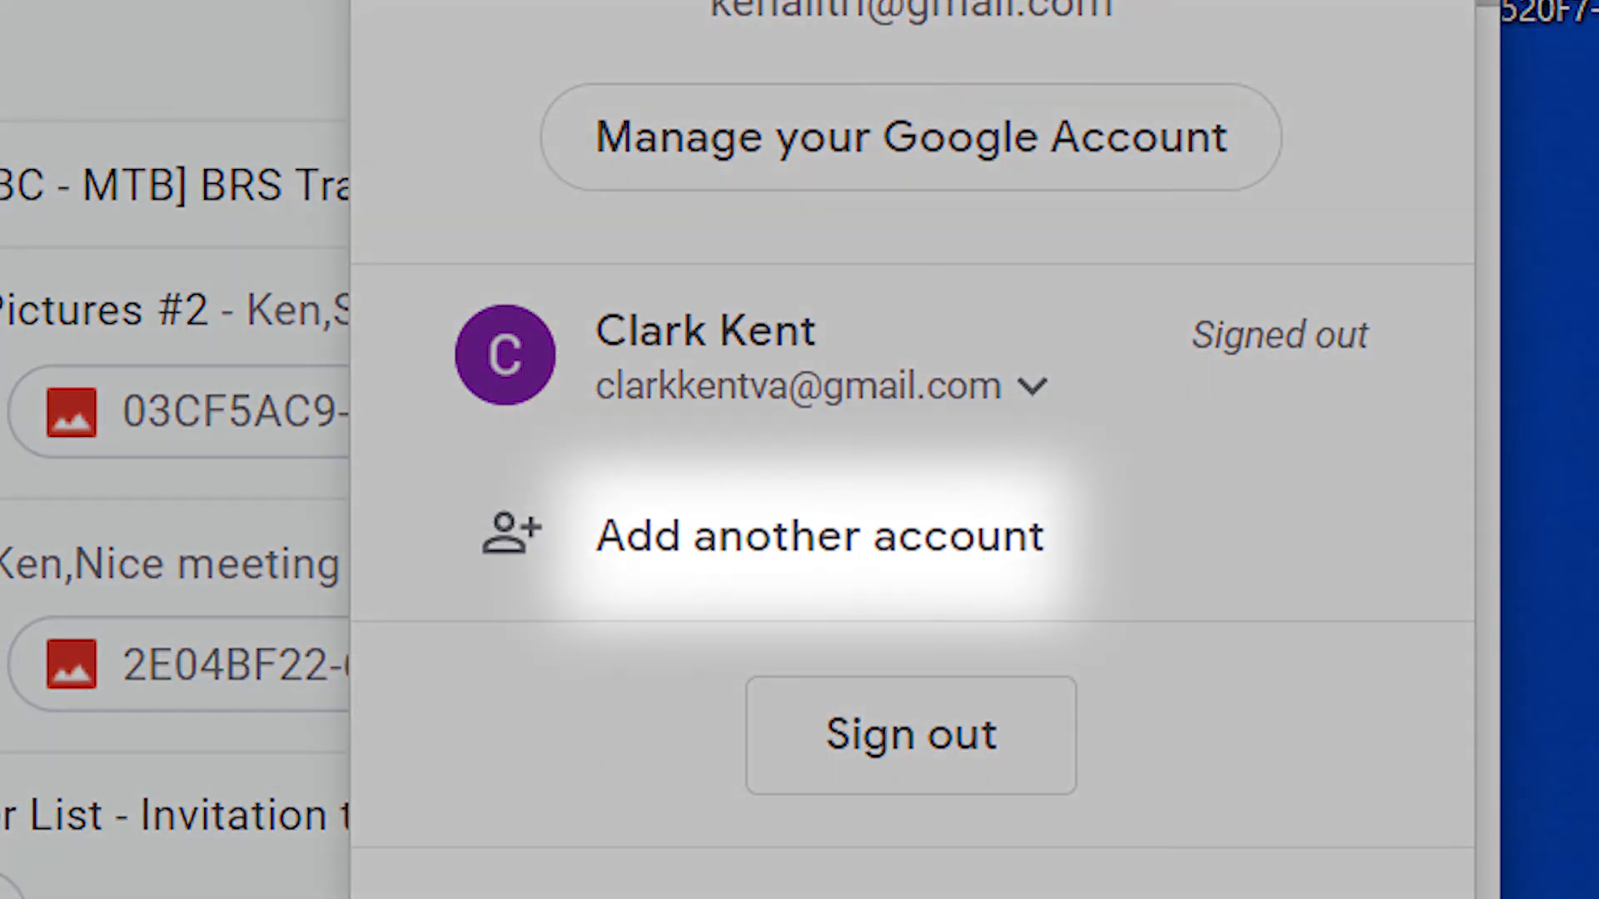
{"action": "left_click", "coordinate": [819, 536]}
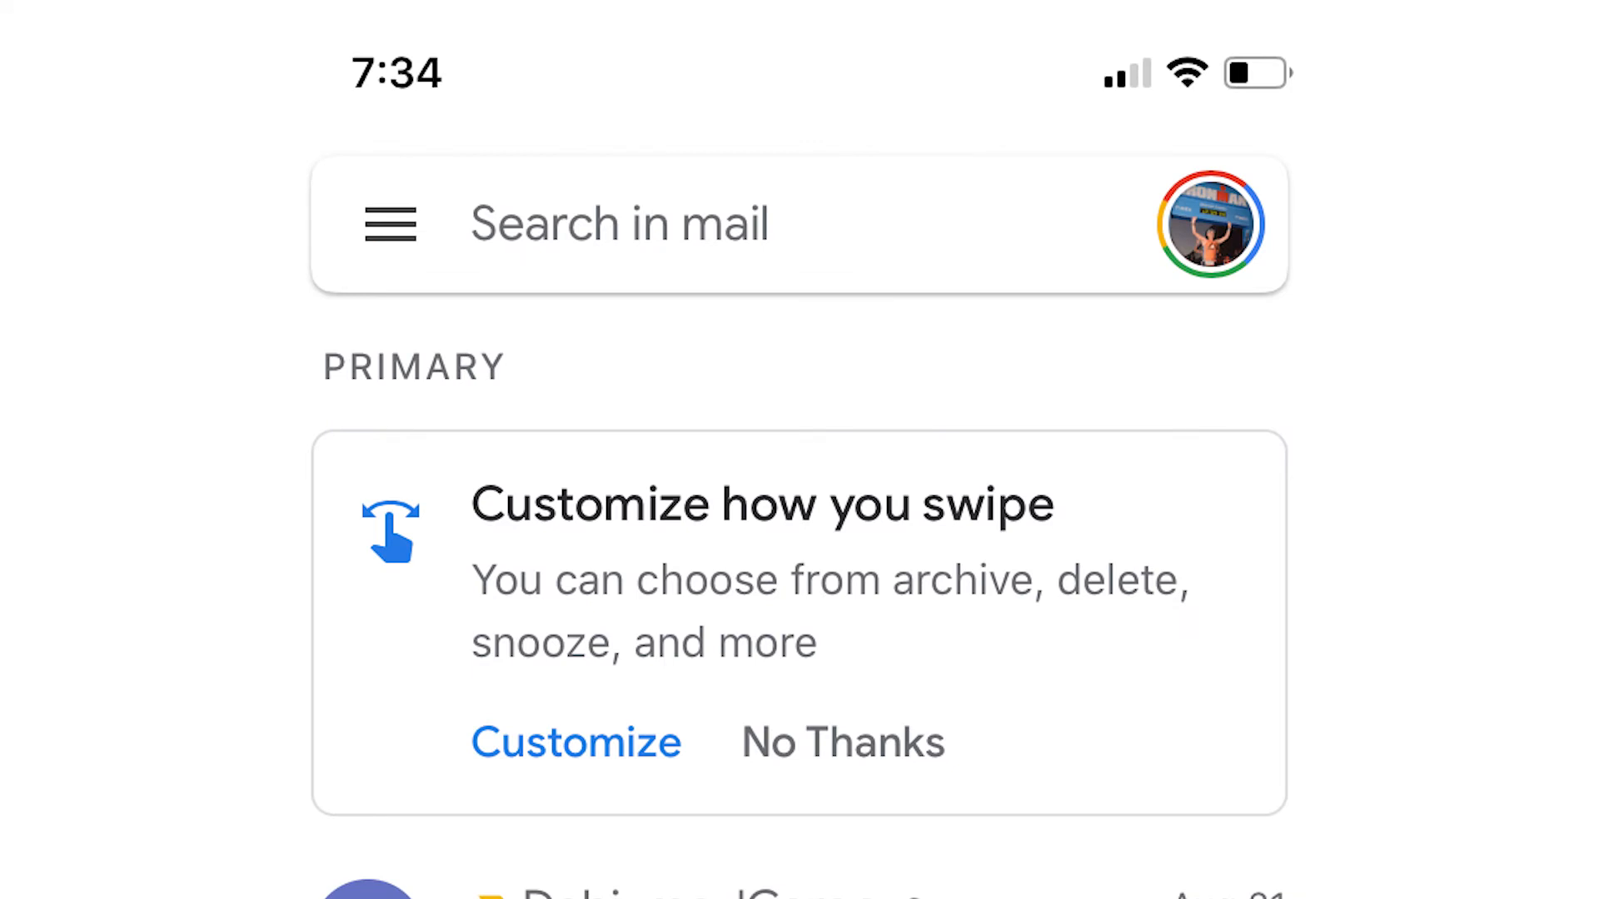
On the phone, choose 'Add another account' and browse the Google, iCloud, Office365 provider list
{"action": "left_click", "coordinate": [1211, 227]}
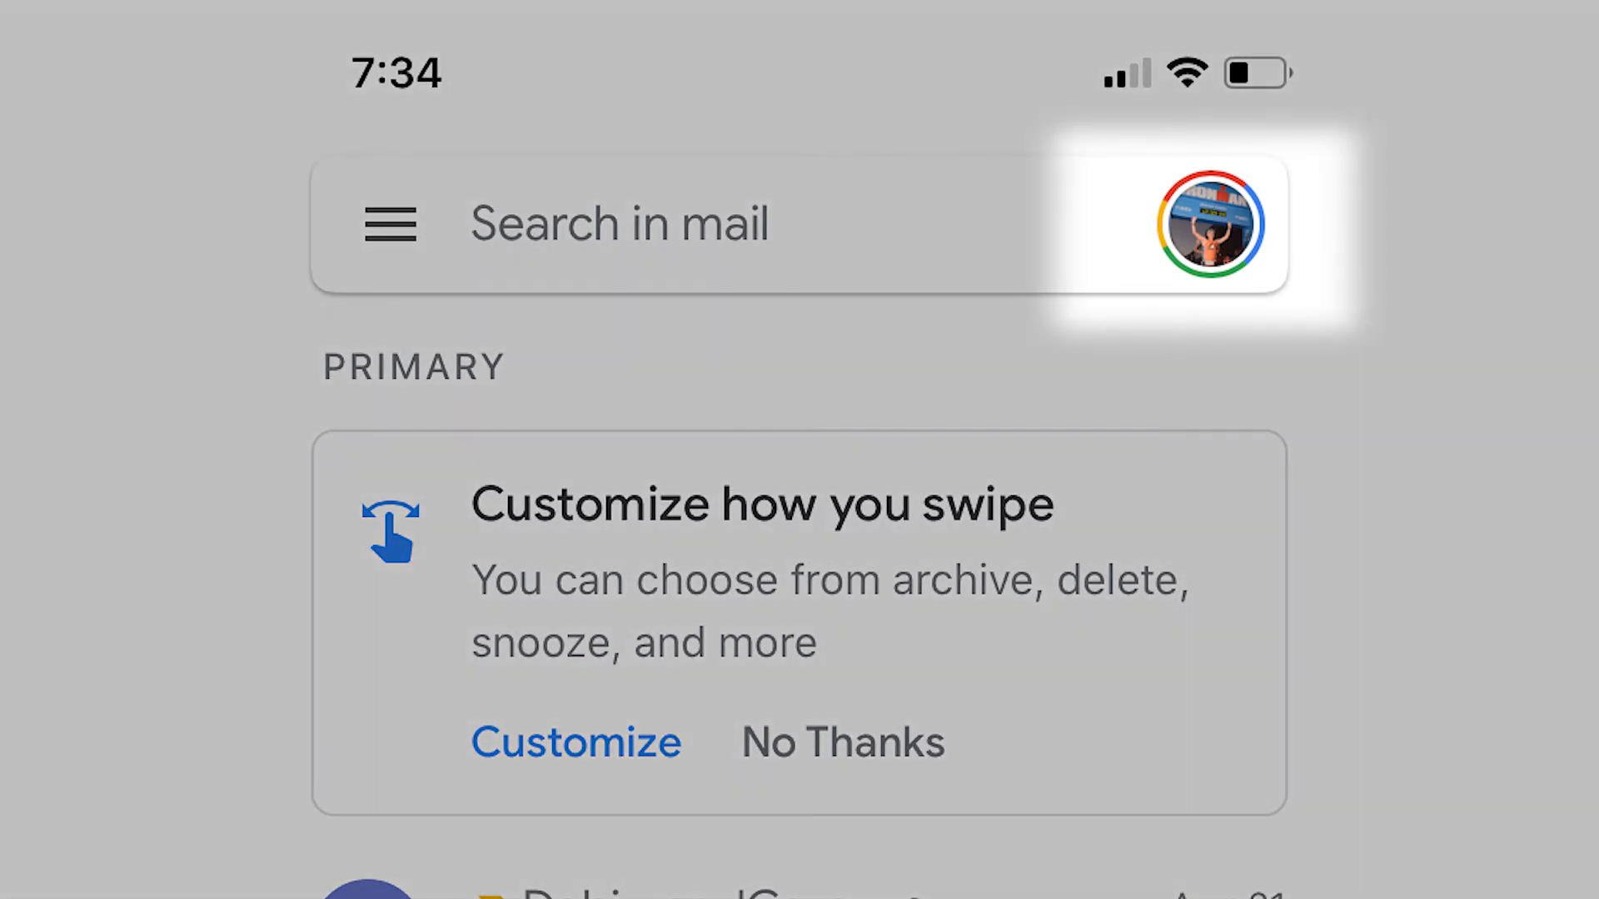
{"action": "left_click", "coordinate": [1214, 231]}
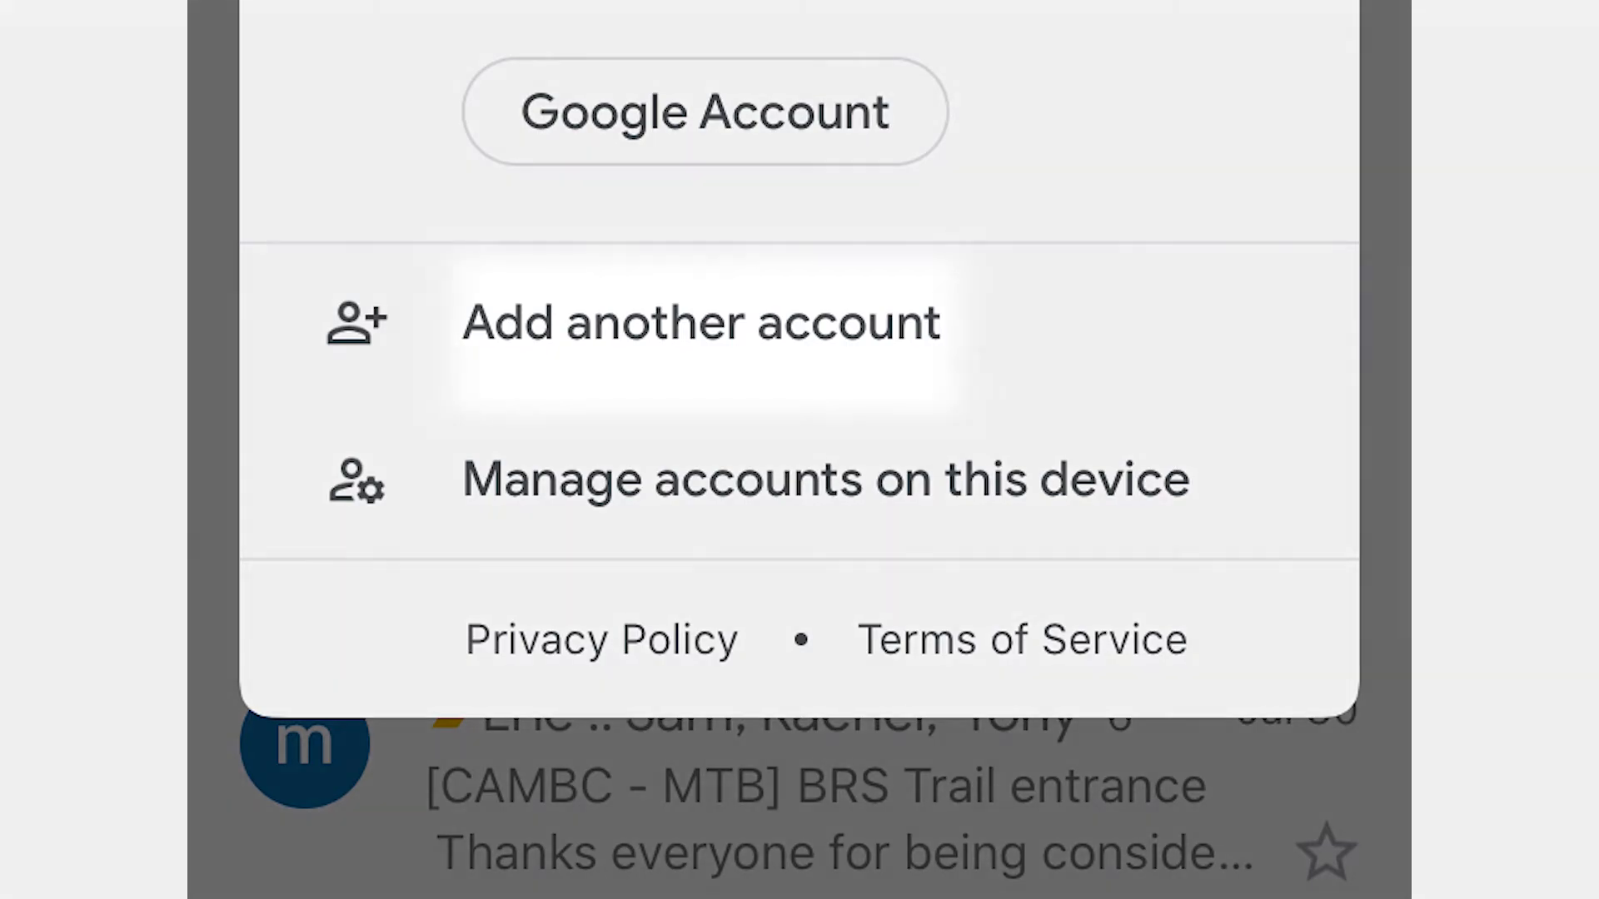
{"action": "left_click", "coordinate": [699, 323]}
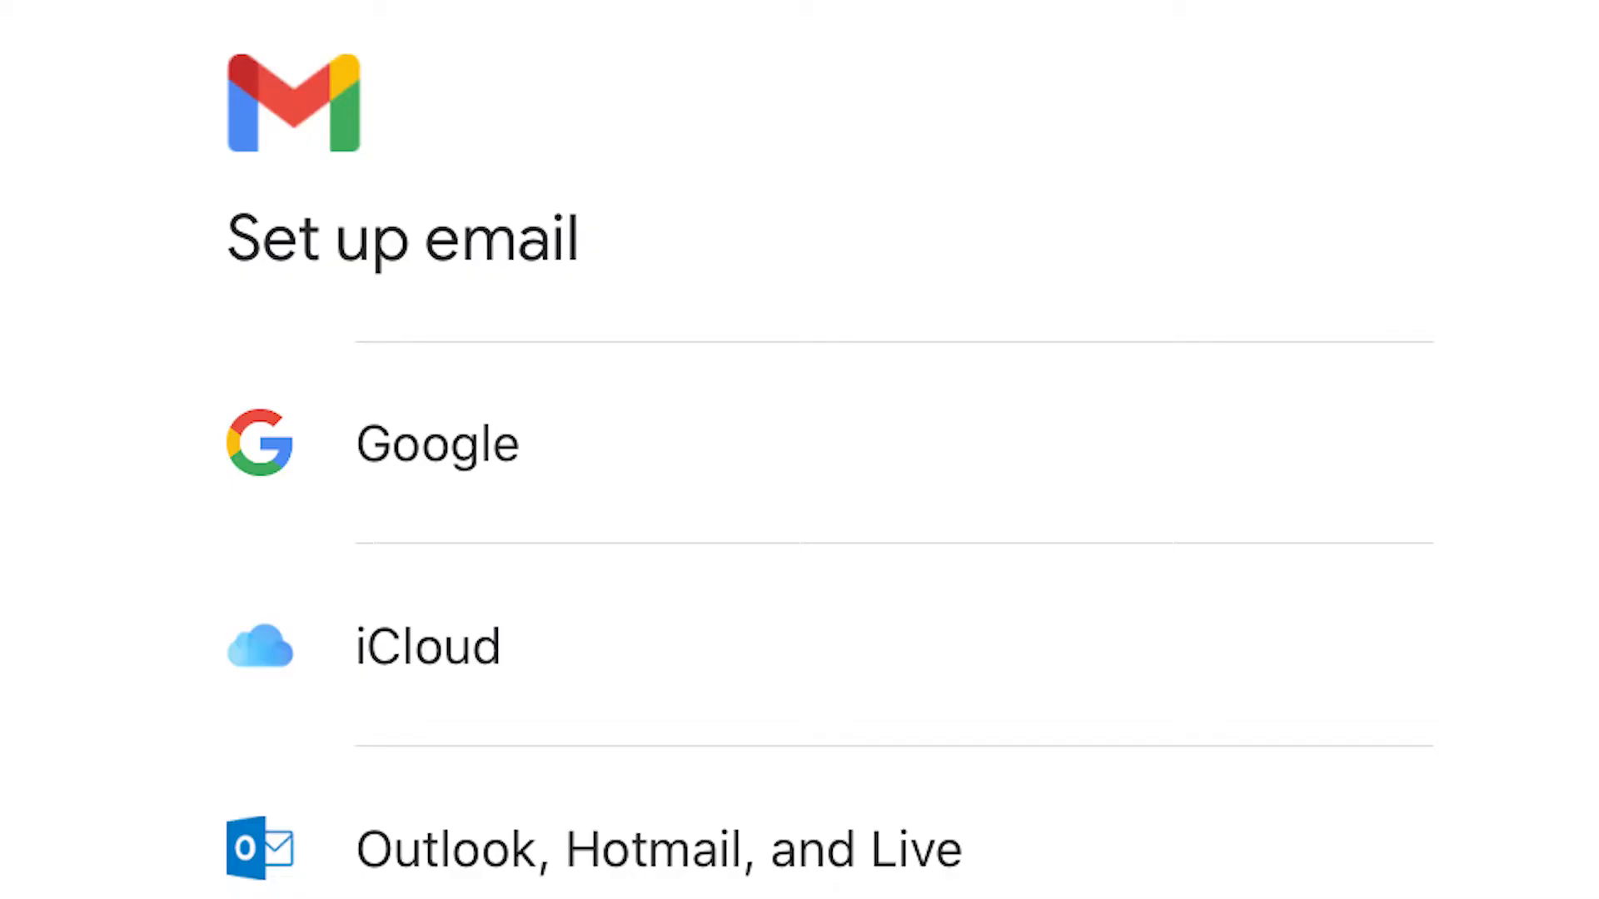
{"action": "scroll", "scroll_direction": "down", "scroll_amount": 3}
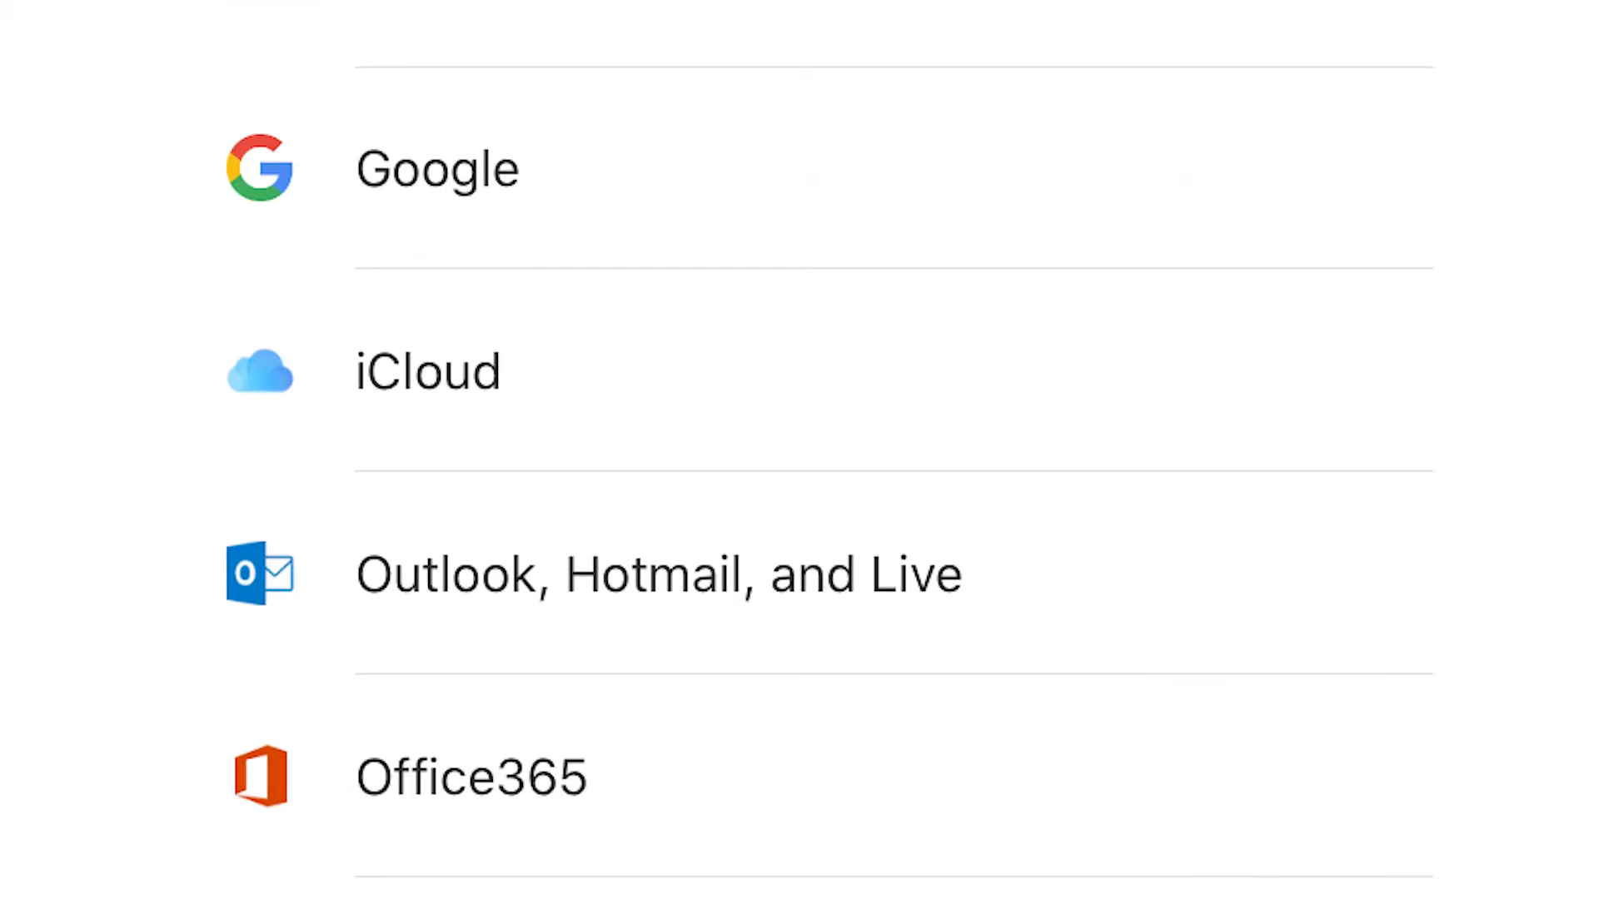
{"action": "scroll", "scroll_direction": "down", "scroll_amount": 3}
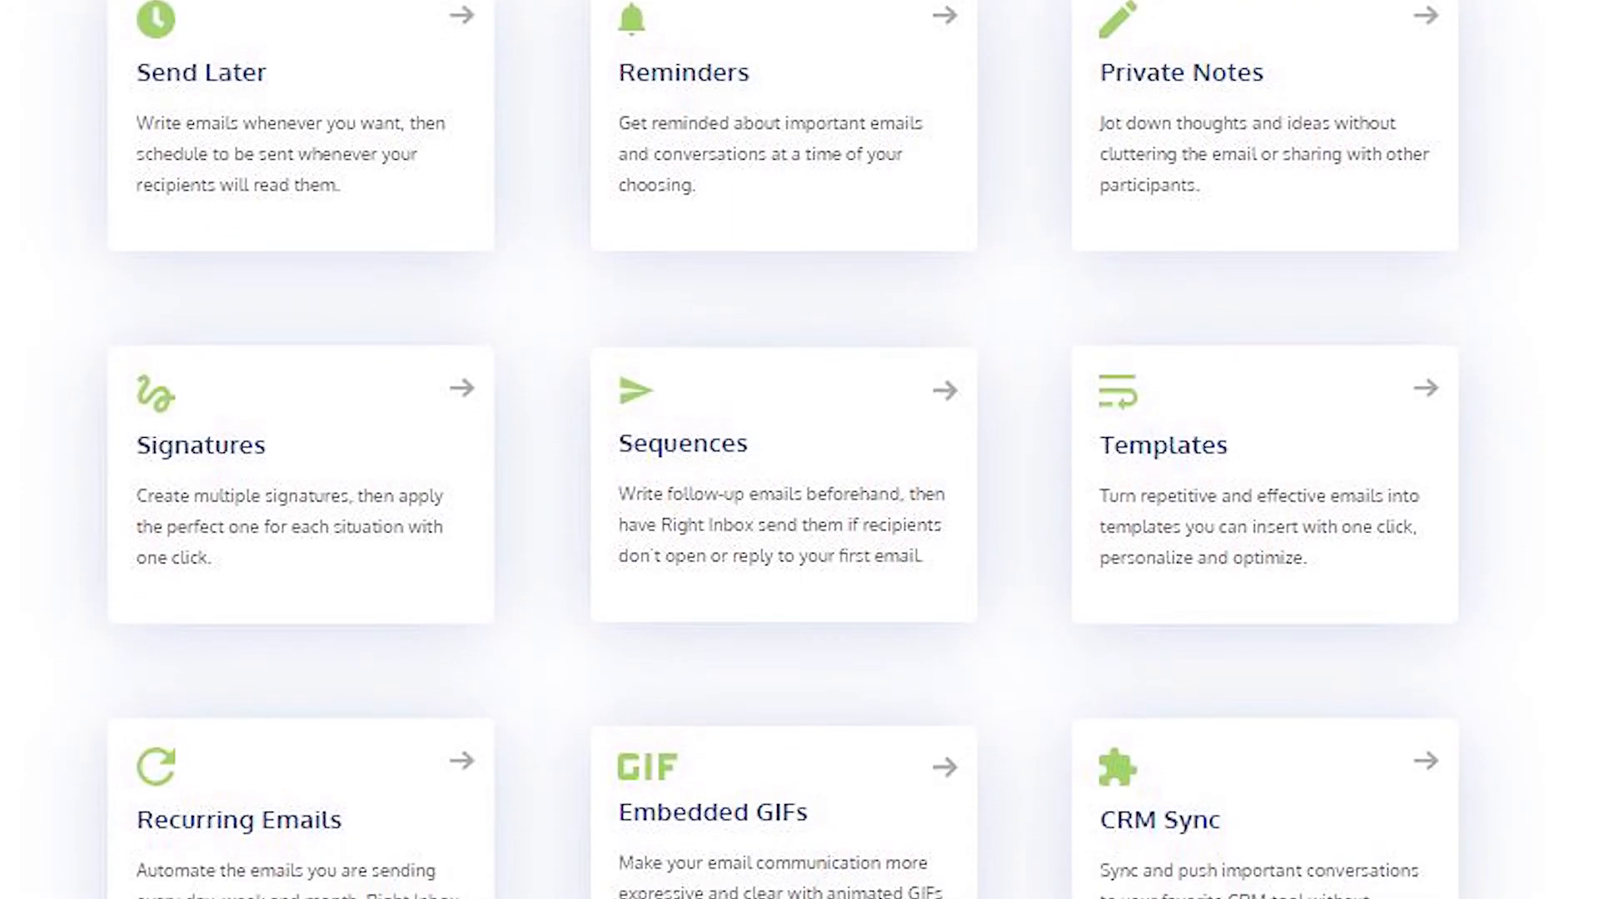
{"action": "scroll", "scroll_direction": "down", "scroll_amount": 3}
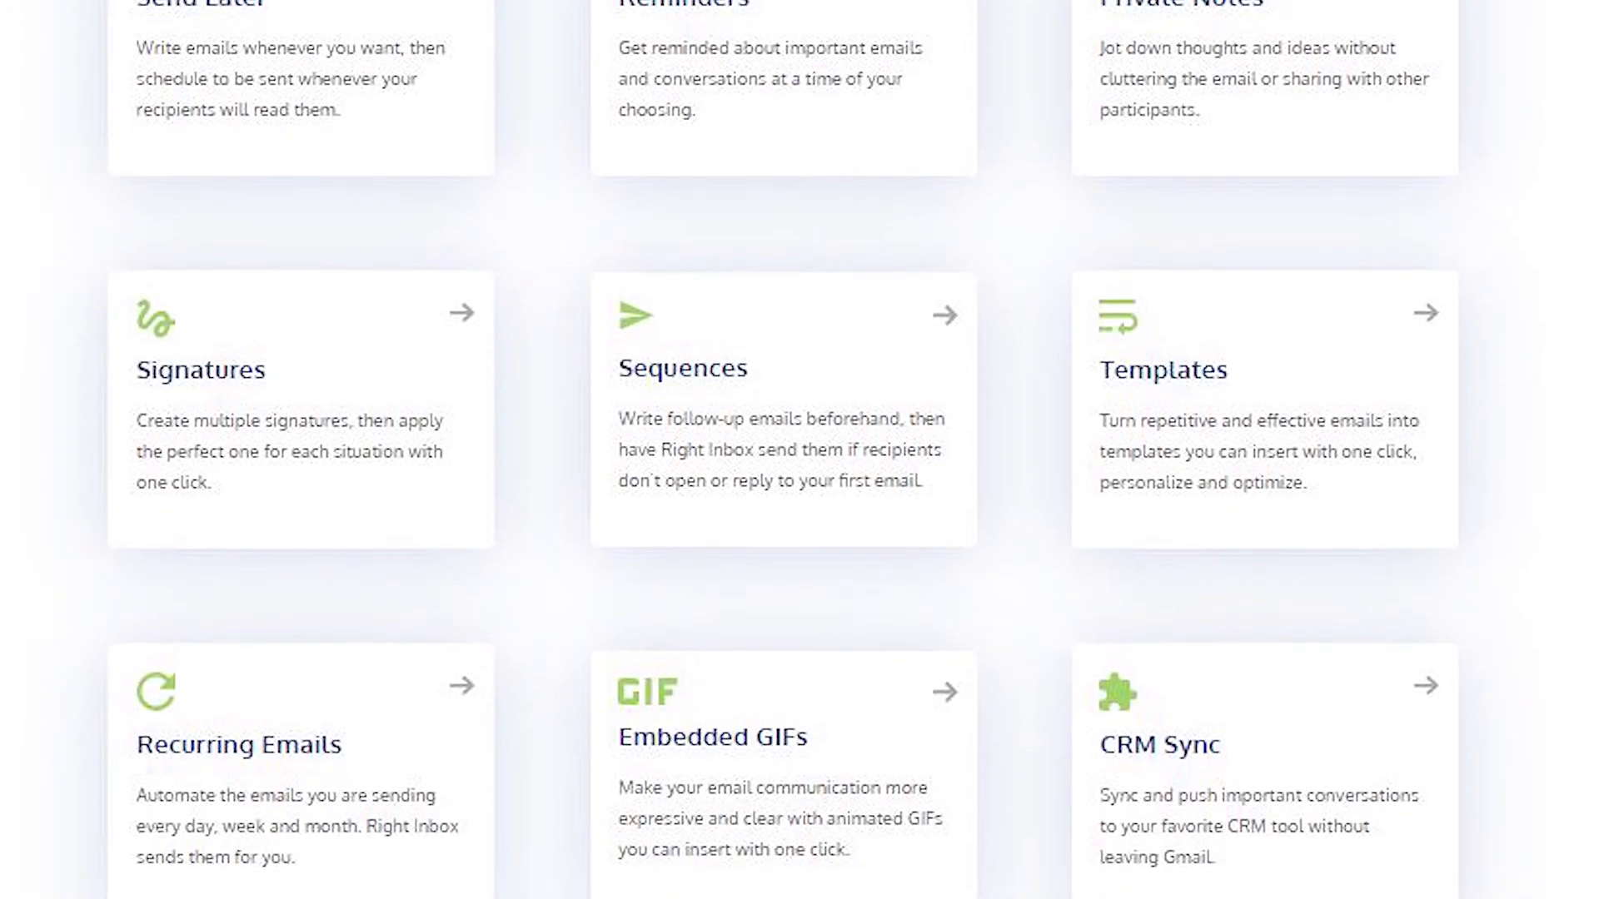
{"action": "scroll", "scroll_direction": "down", "scroll_amount": 3}
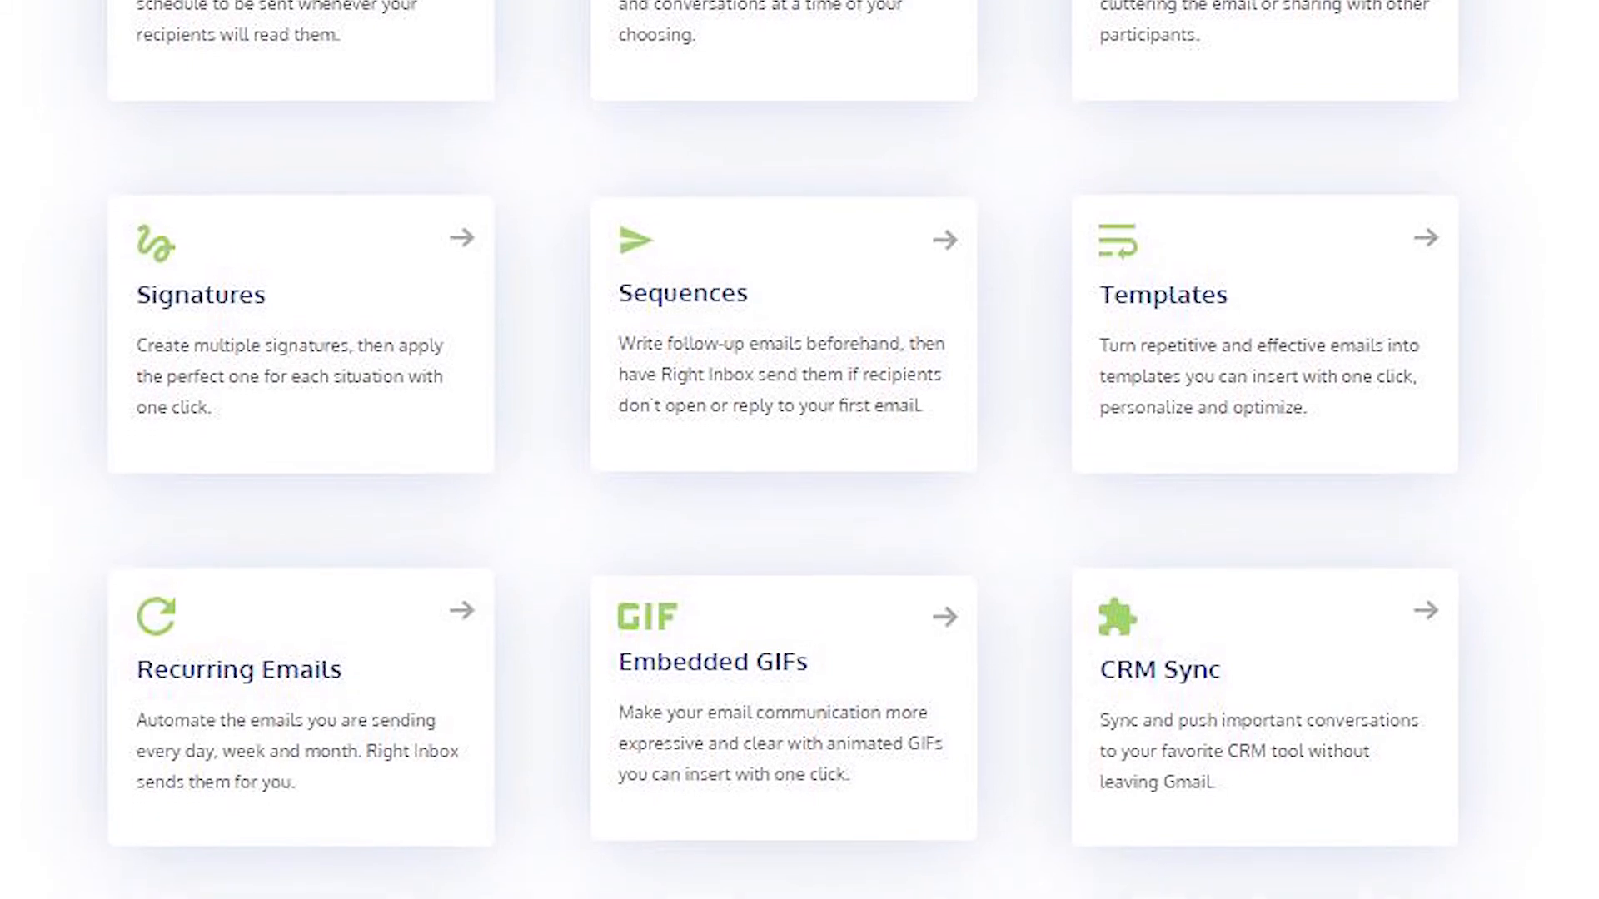
{"action": "scroll", "scroll_direction": "down", "scroll_amount": 3}
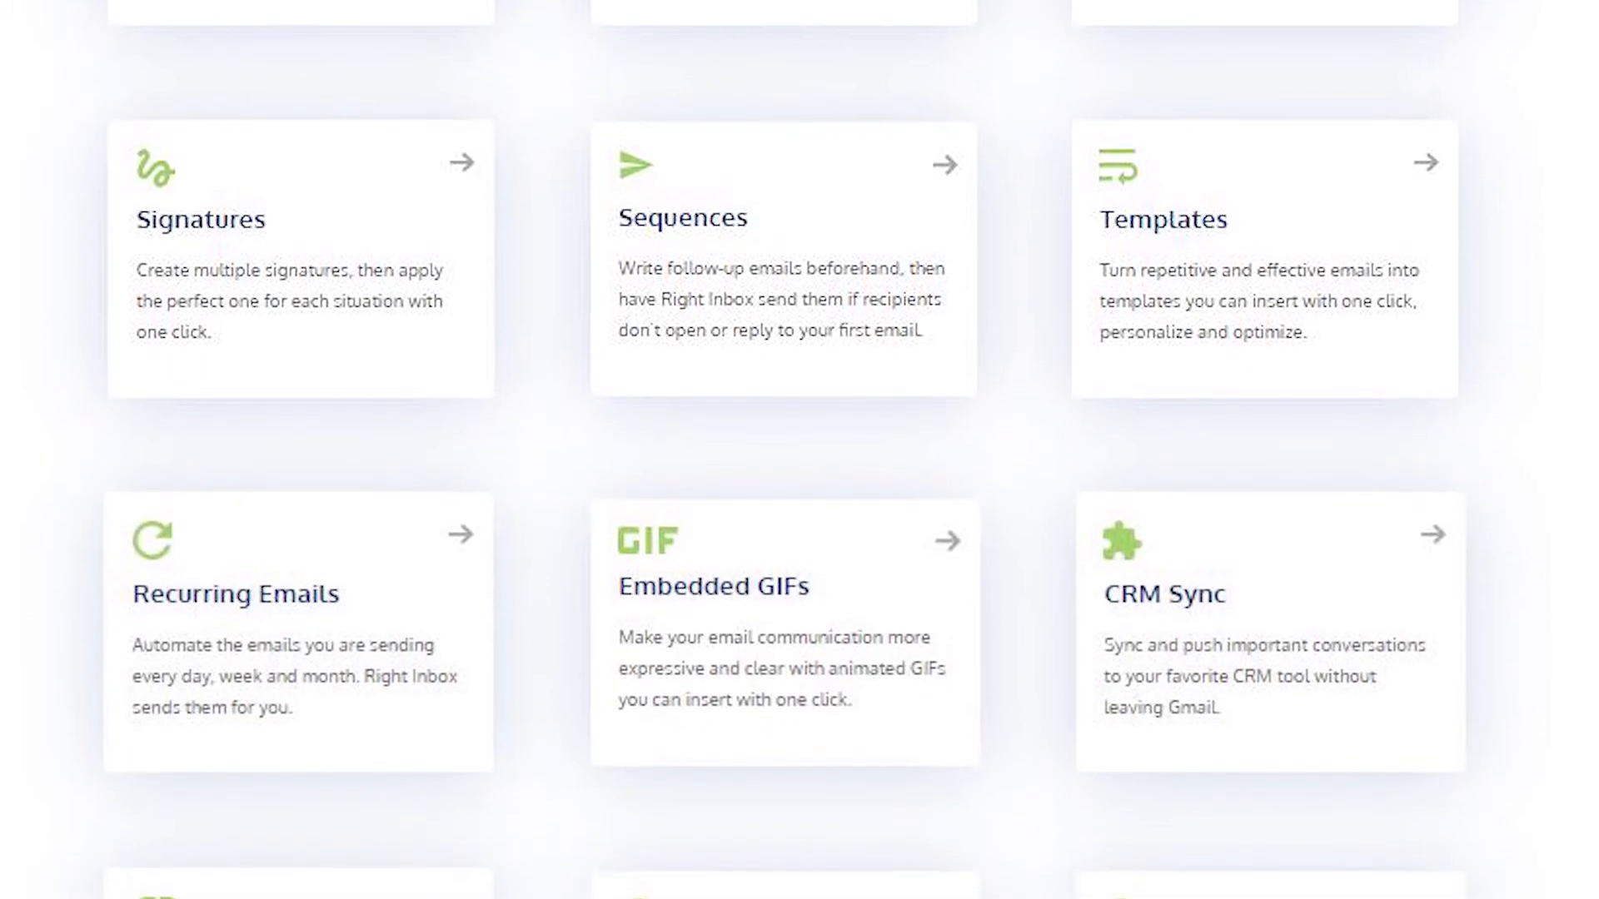
{"action": "scroll", "scroll_direction": "down", "scroll_amount": 3}
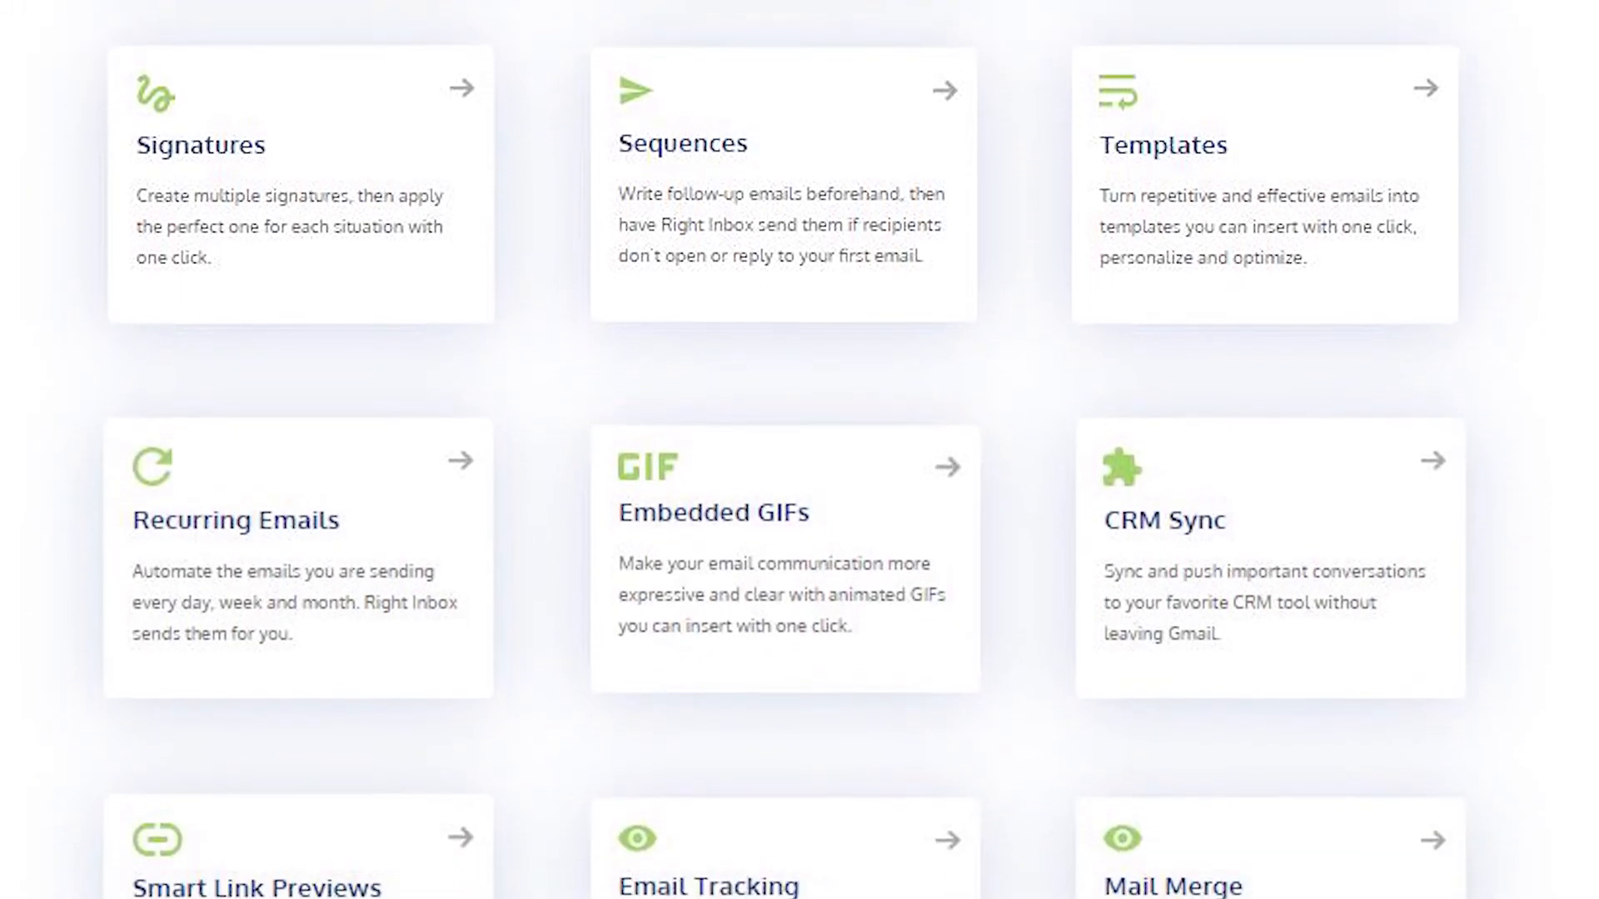
{"action": "scroll", "scroll_direction": "down", "scroll_amount": 3}
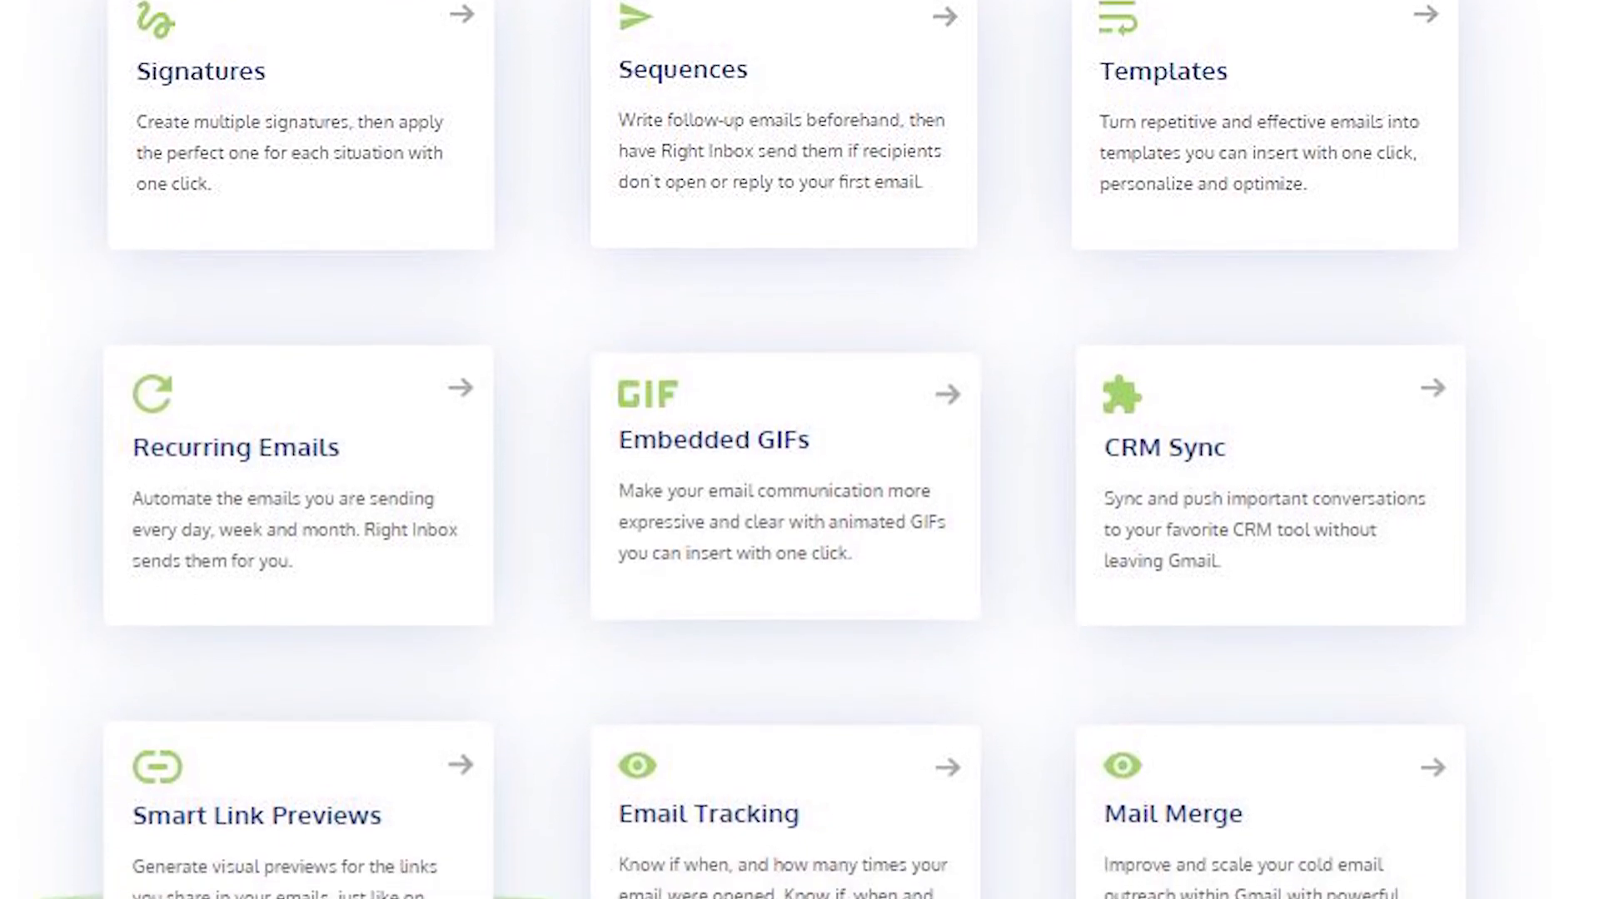
{"action": "scroll", "scroll_direction": "down", "scroll_amount": 3}
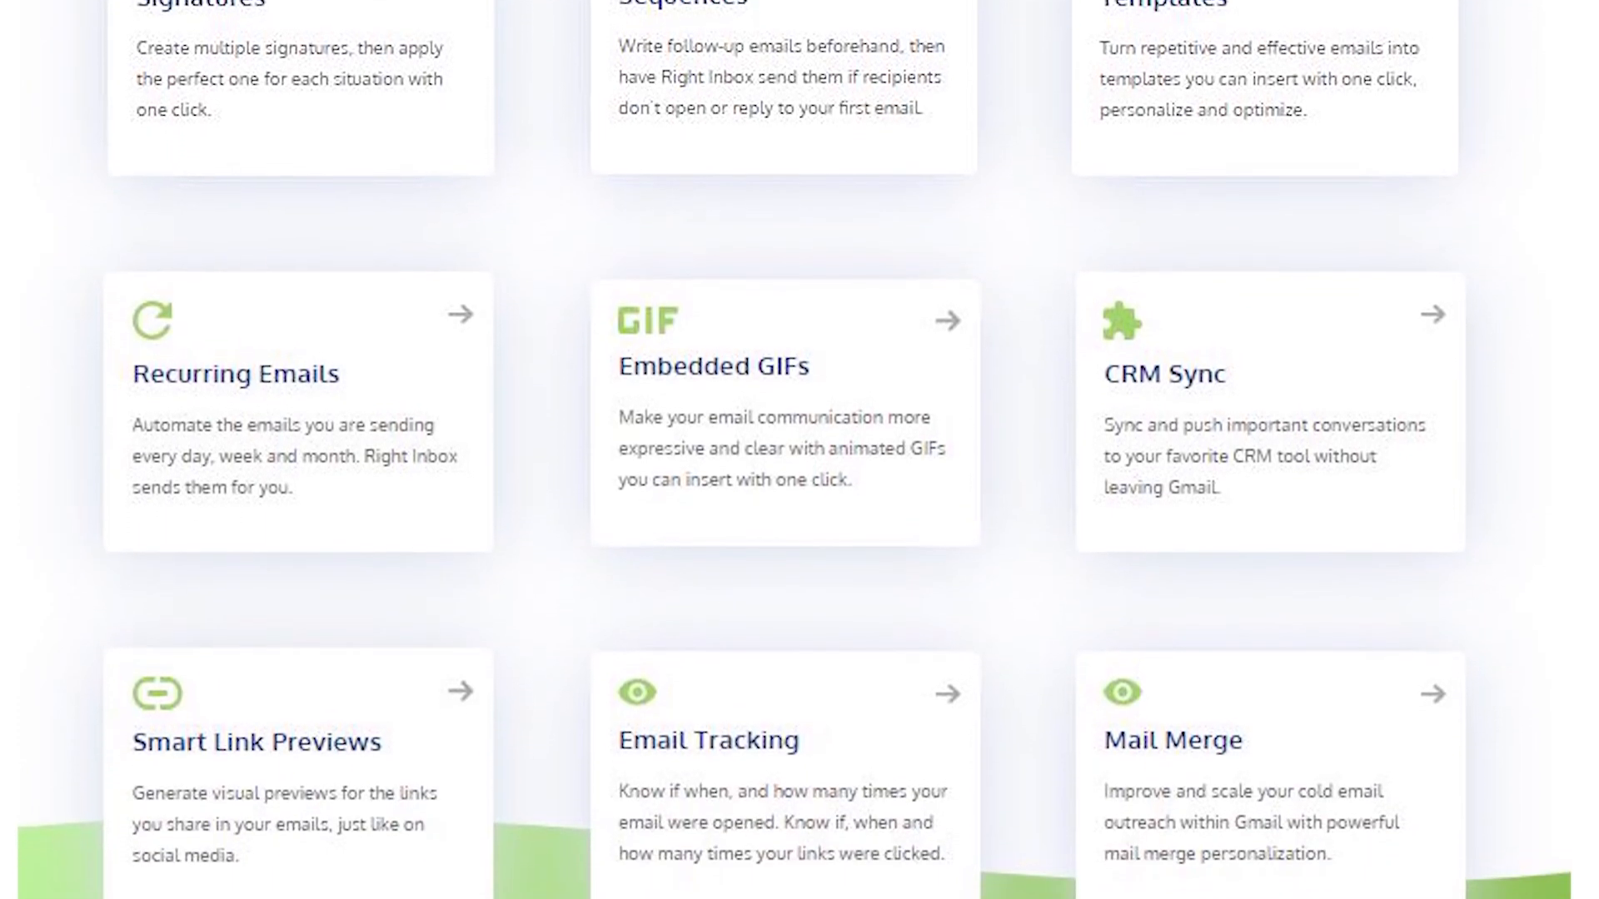